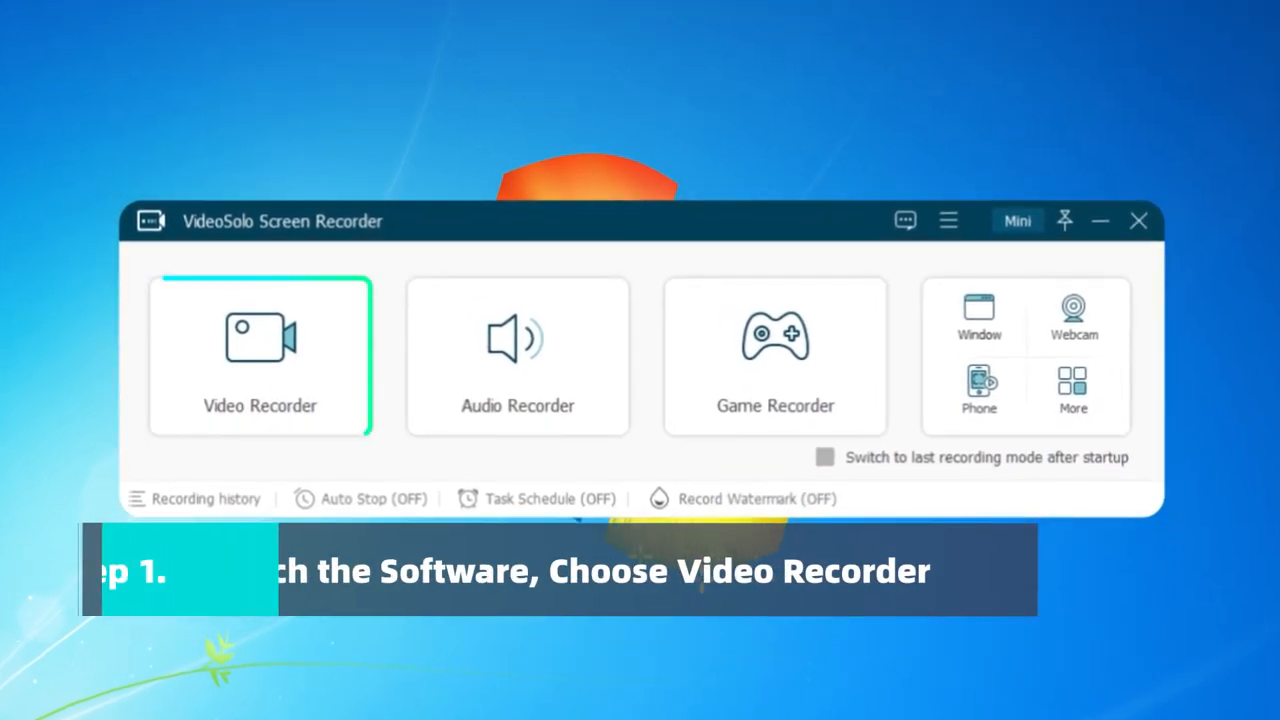
- Enter the Video Recorder setup, glancing at the recording history on the way
left_click(260, 356)
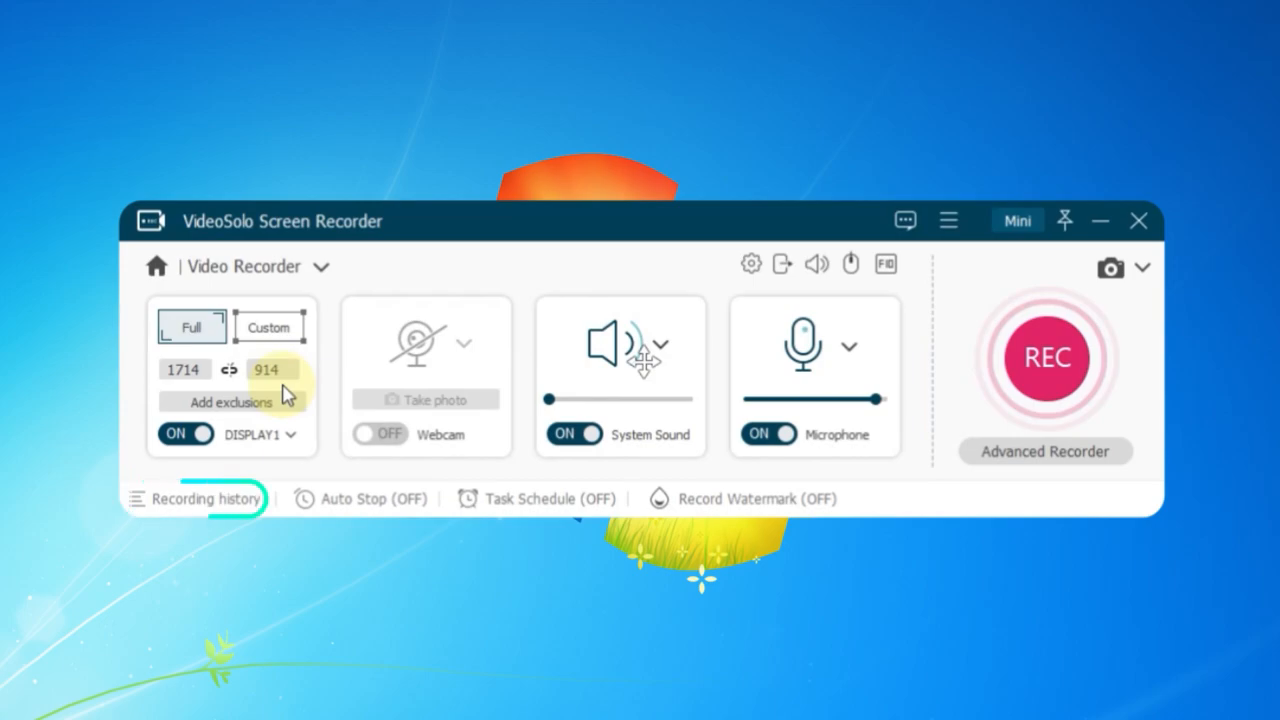
left_click(208, 498)
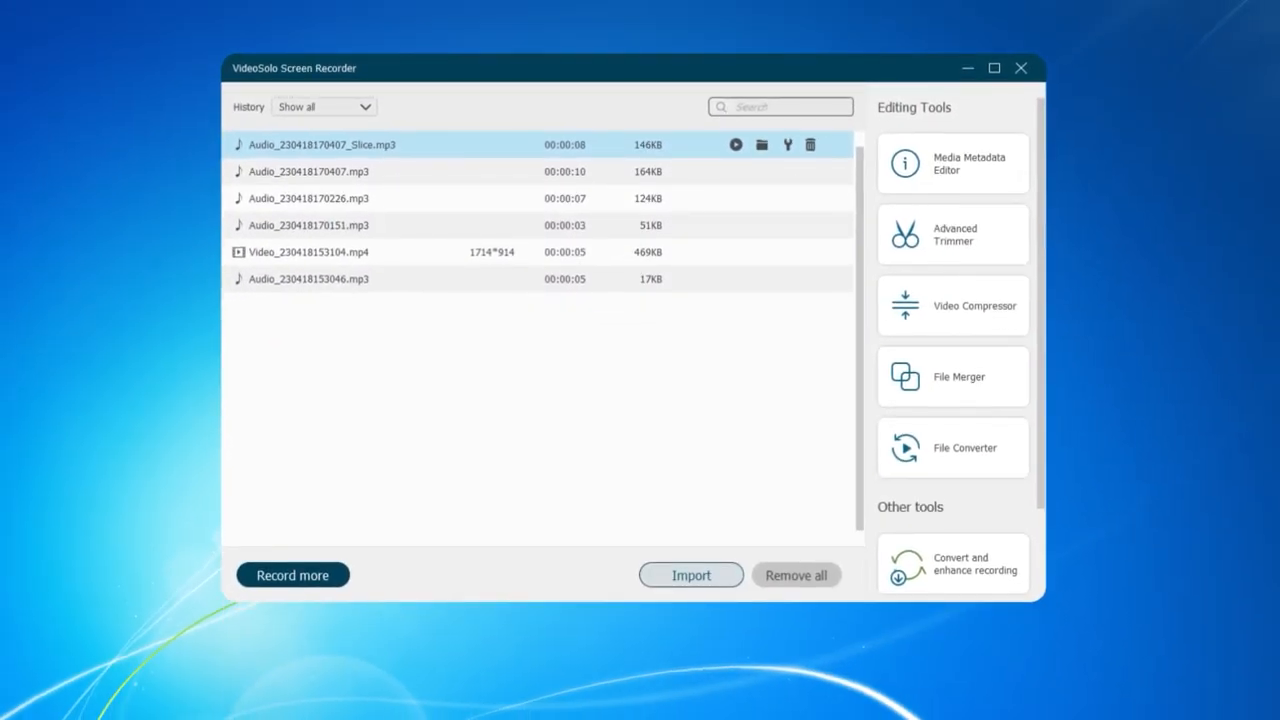
left_click(292, 576)
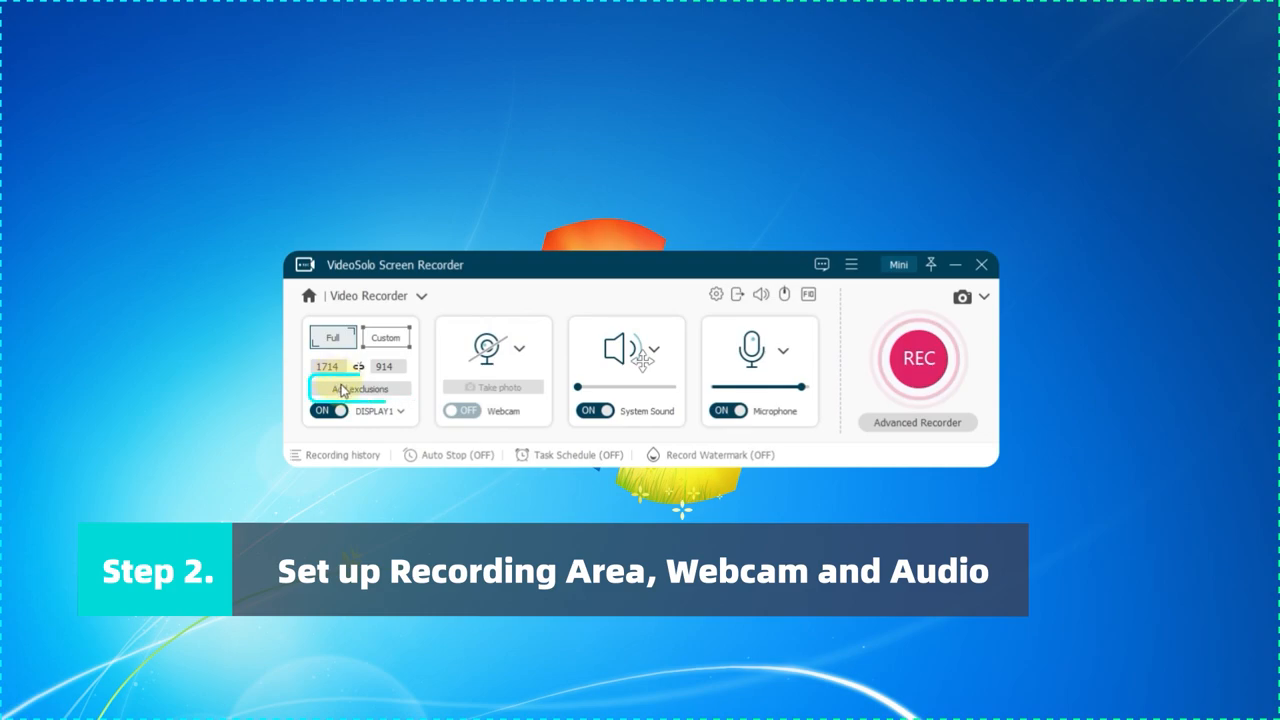
- Exclude the first listed window and Shell_TrayWnd from the full-screen recording
left_click(360, 388)
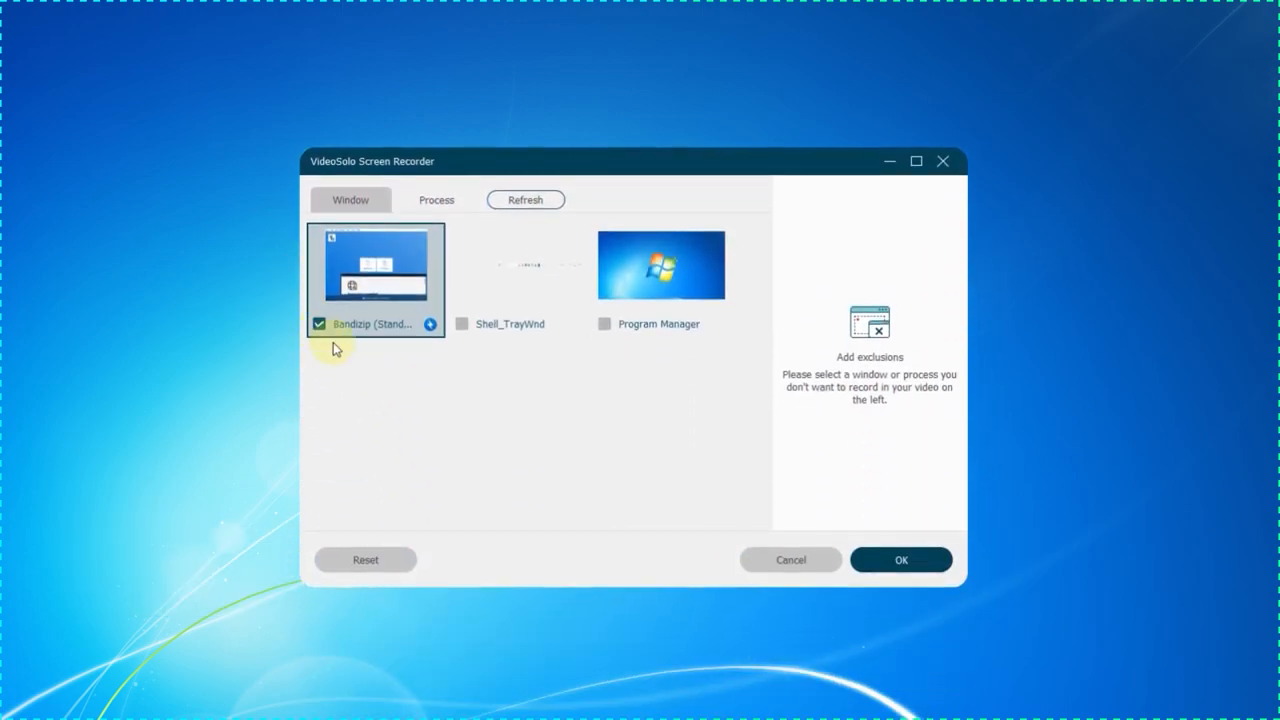
left_click(460, 324)
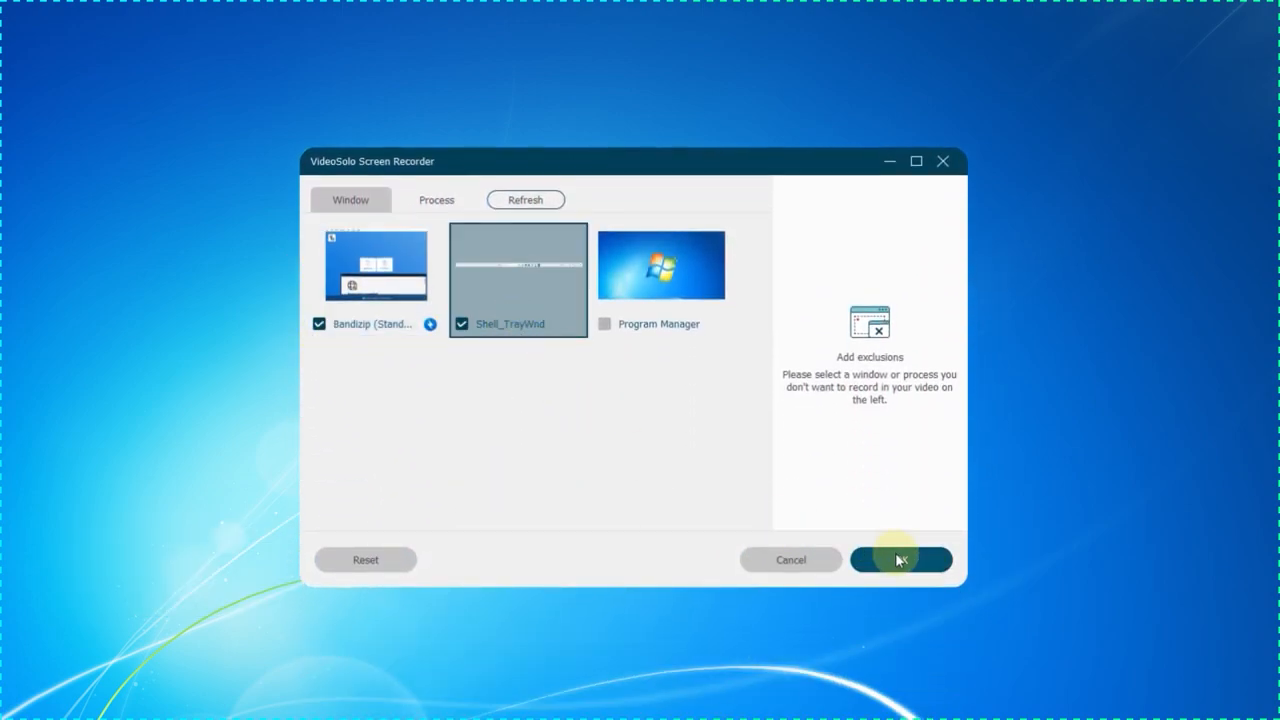
left_click(900, 560)
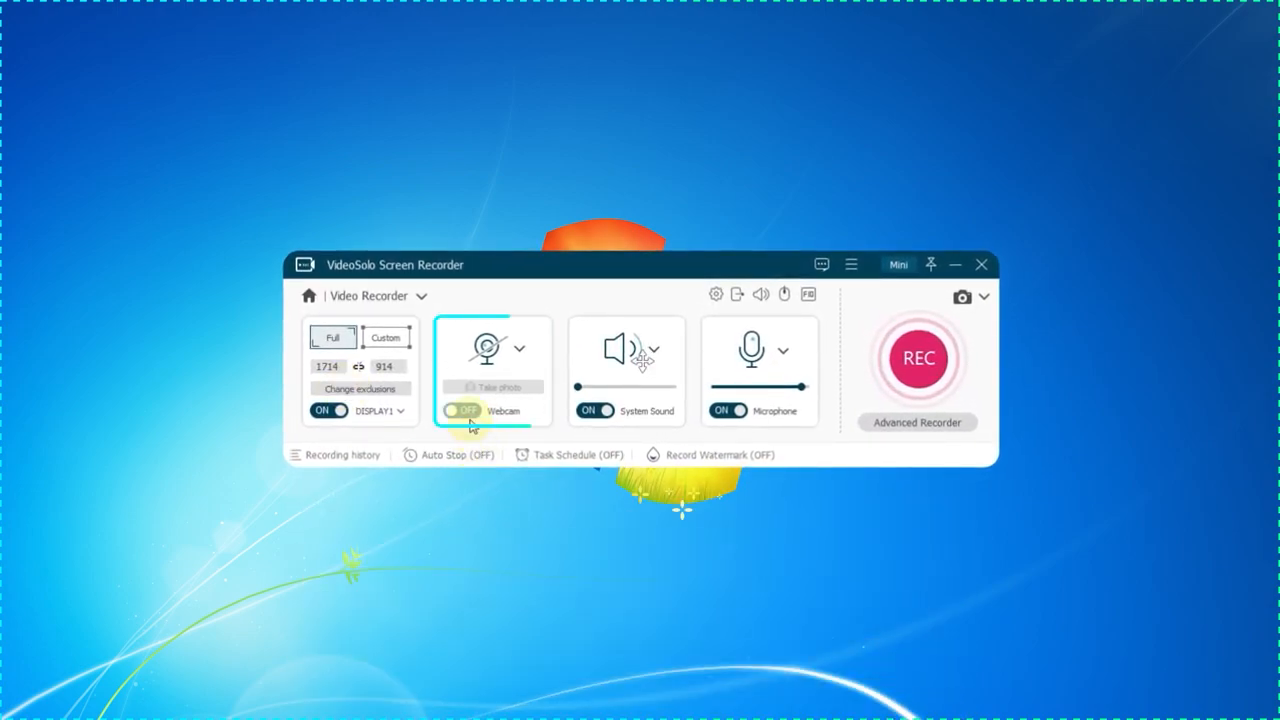
left_click(460, 410)
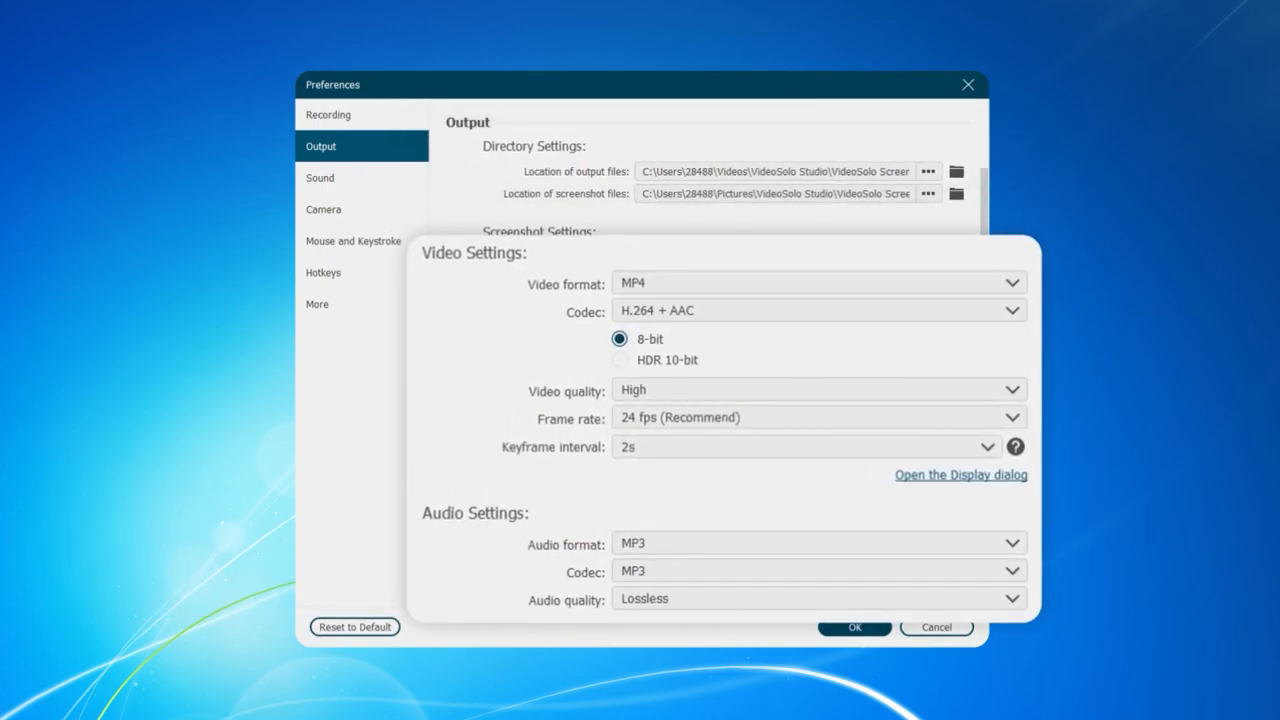
- Confirm the output settings: MP4 at High quality, 24 fps, lossless MP3 audio
left_click(854, 628)
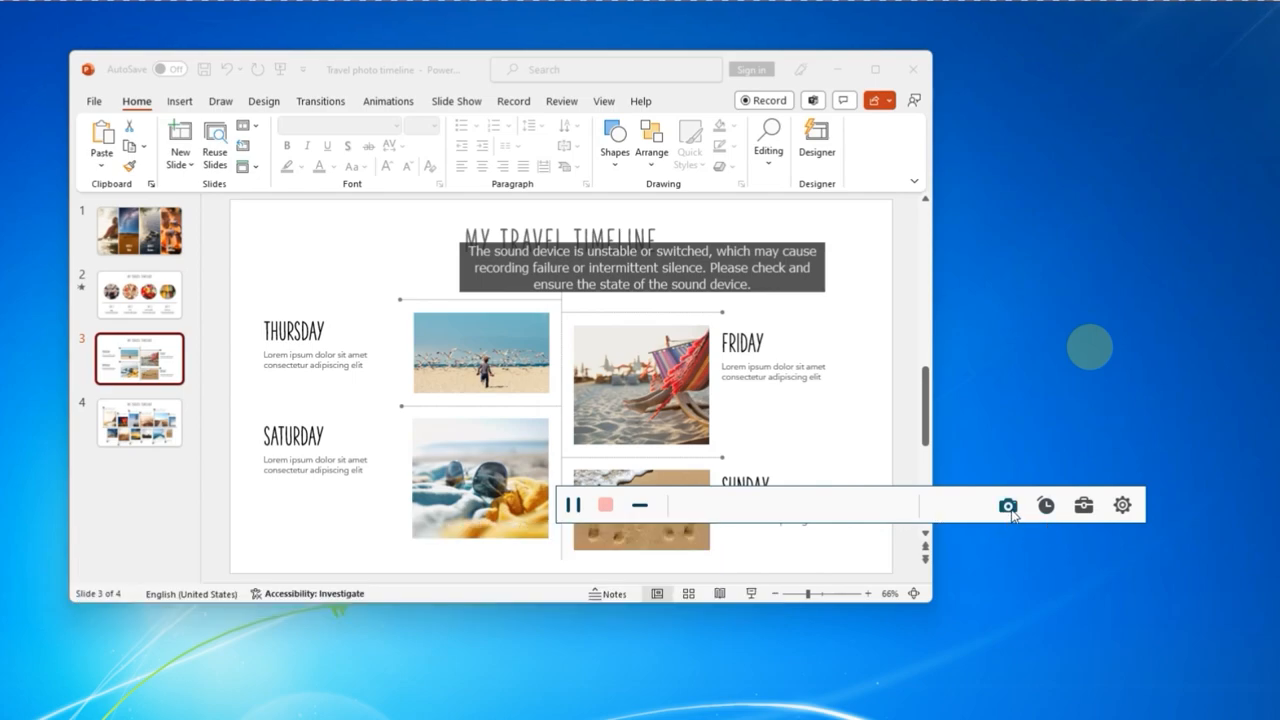
- Annotate the slide with red arrows and a numbered marker beside THURSDAY and SATURDAY
left_click(1084, 504)
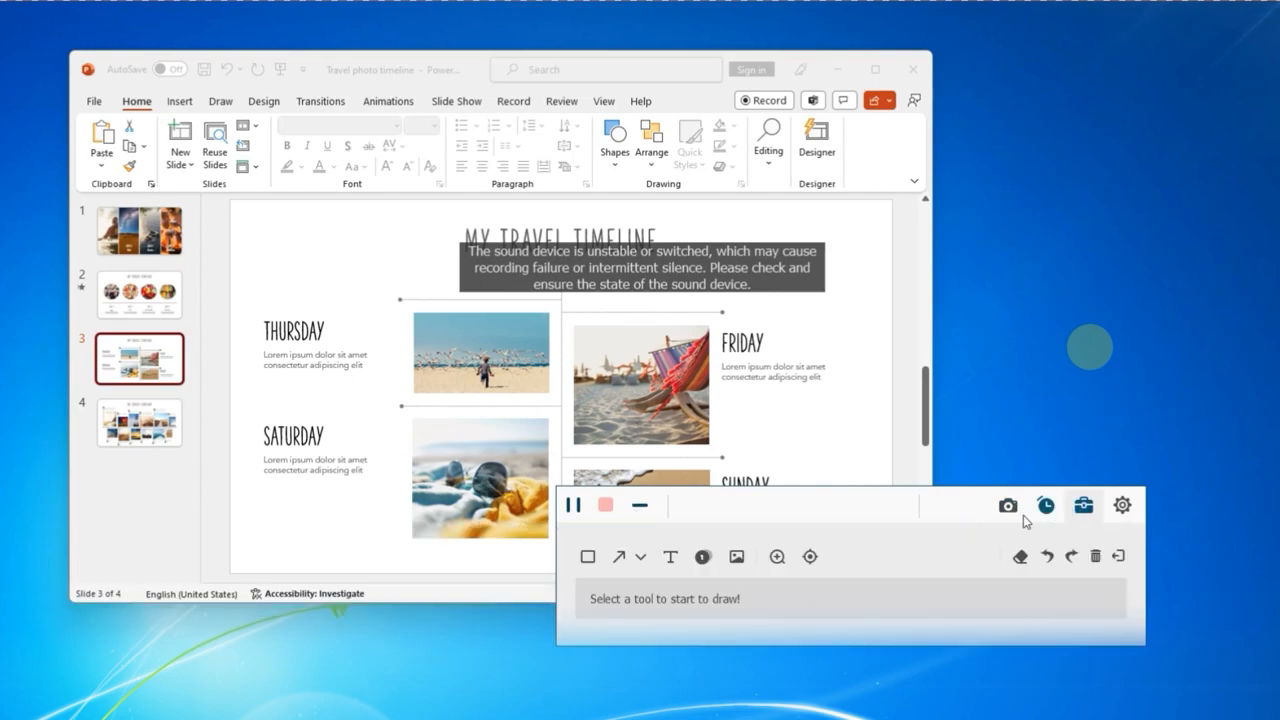
left_click(620, 556)
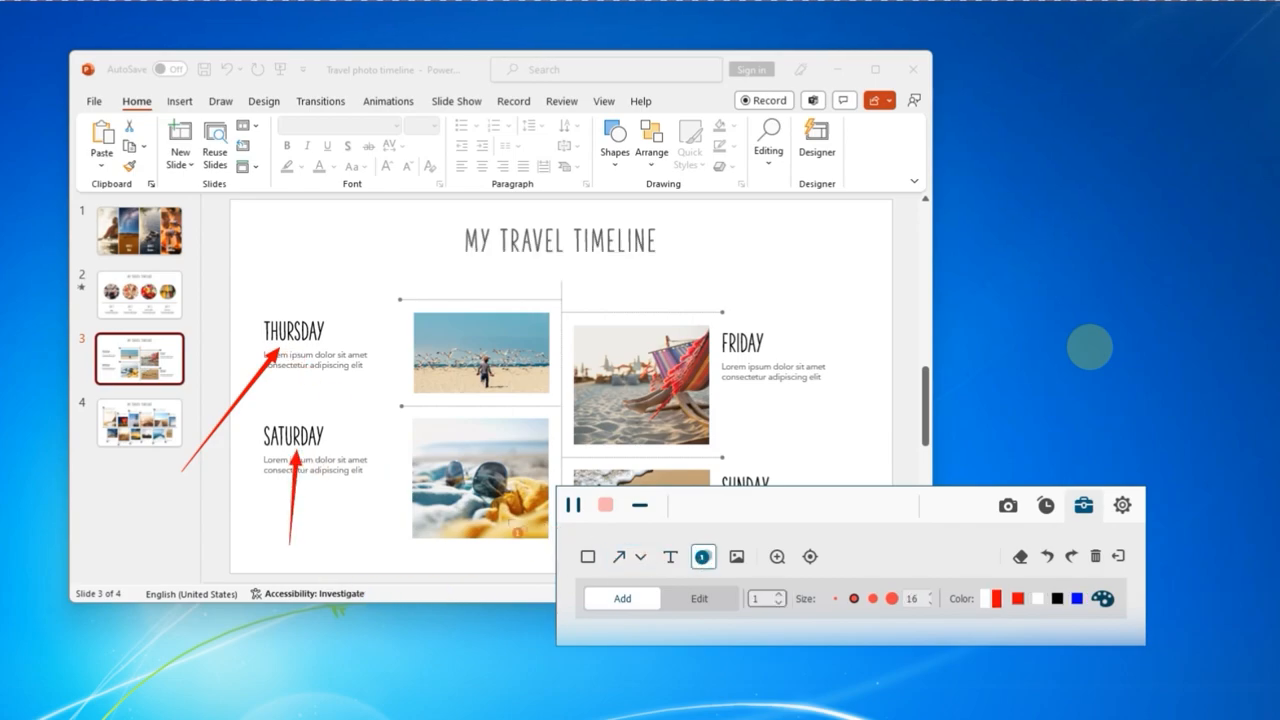
left_click(604, 504)
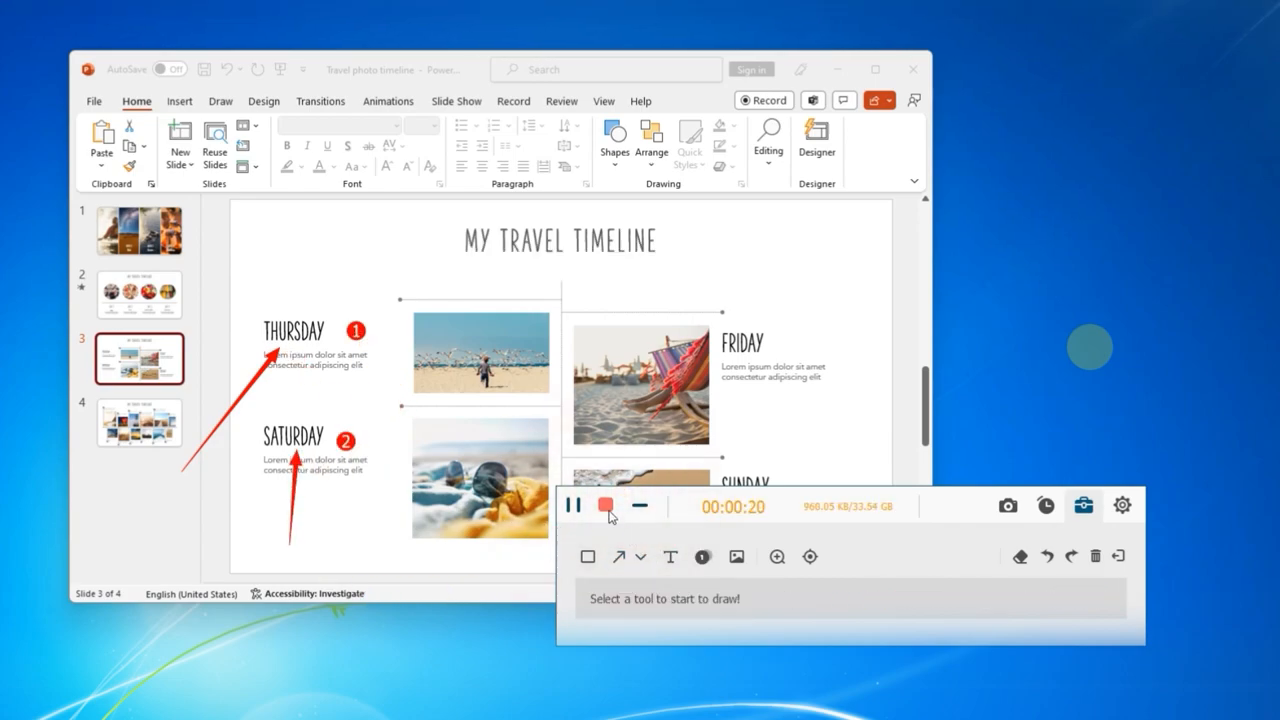
- Stop the 20-second recording and save it to recording history
left_click(604, 504)
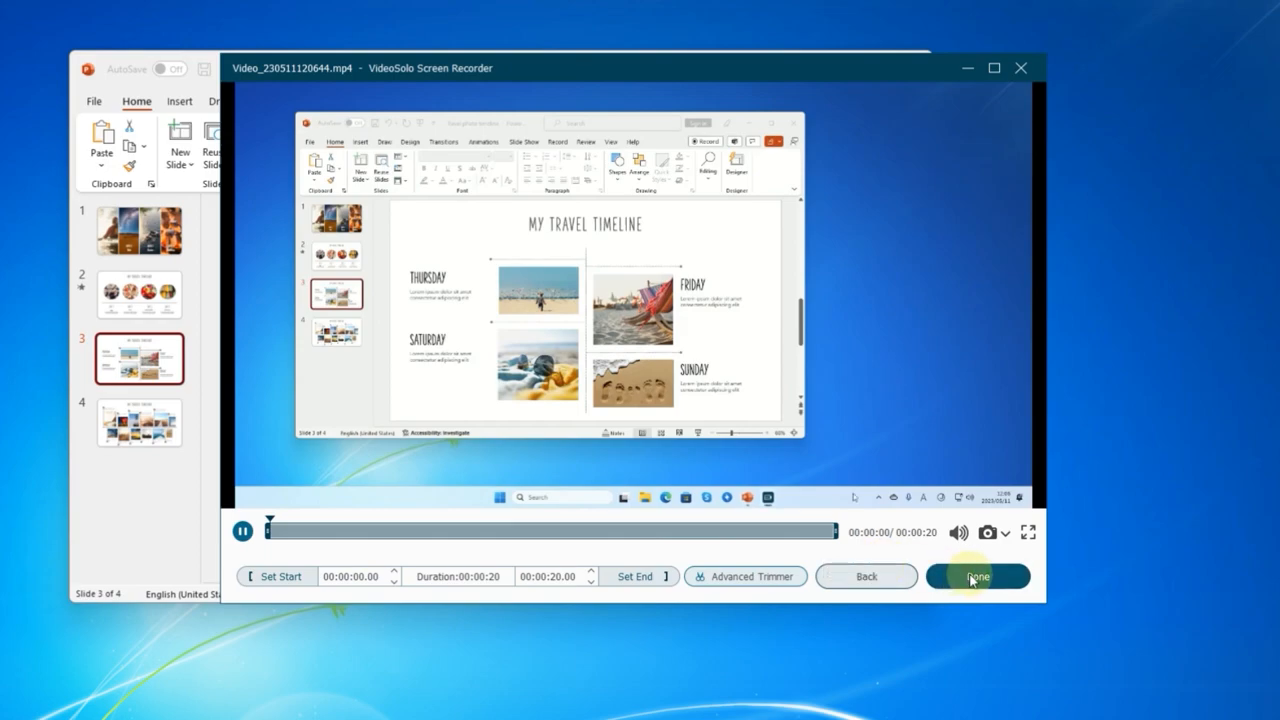
left_click(976, 576)
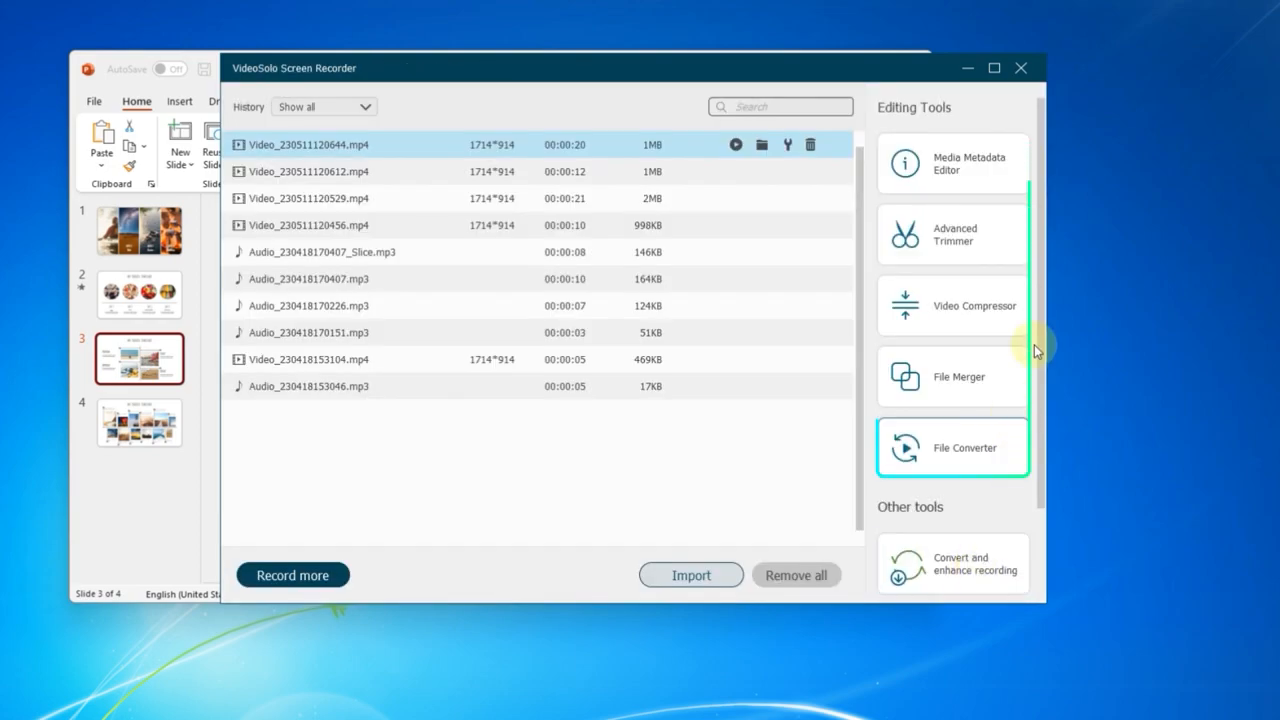